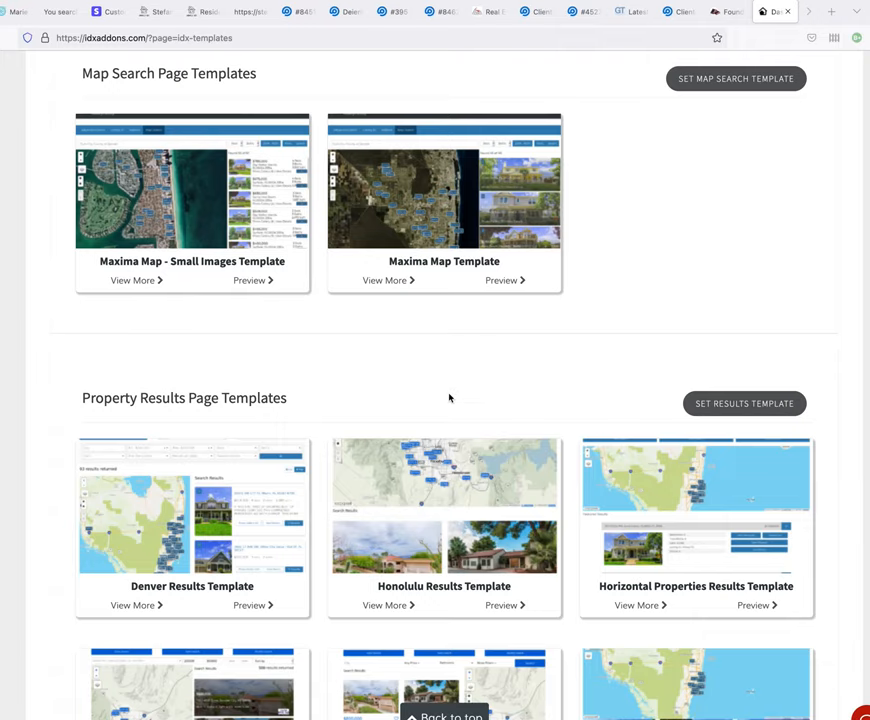
Show the Dashboard sidebar and scroll the IDX Templates page to the Map Search Page Templates section.
scroll("up", 3)
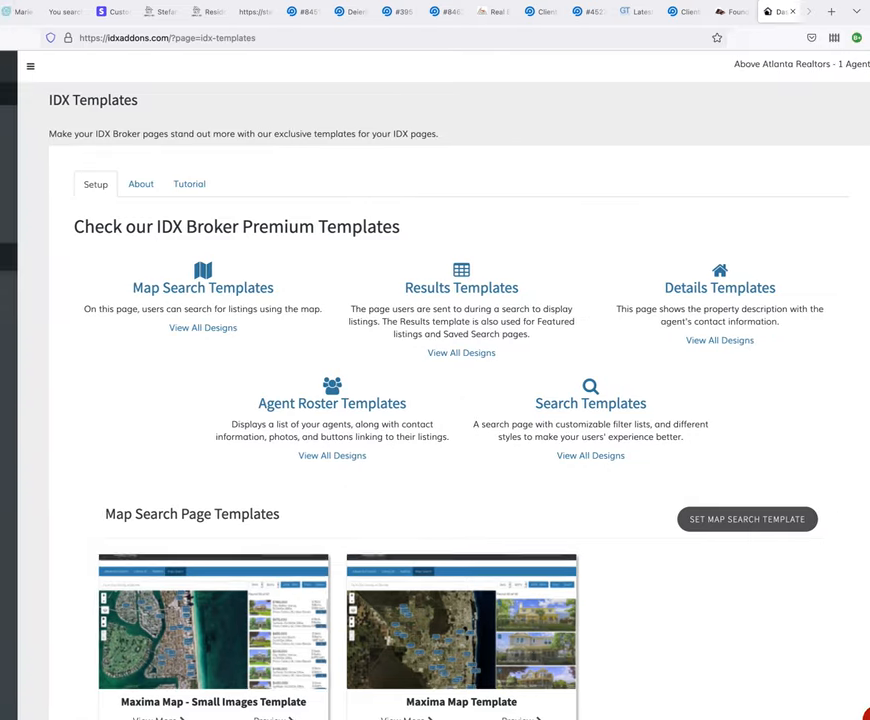
left_click(30, 66)
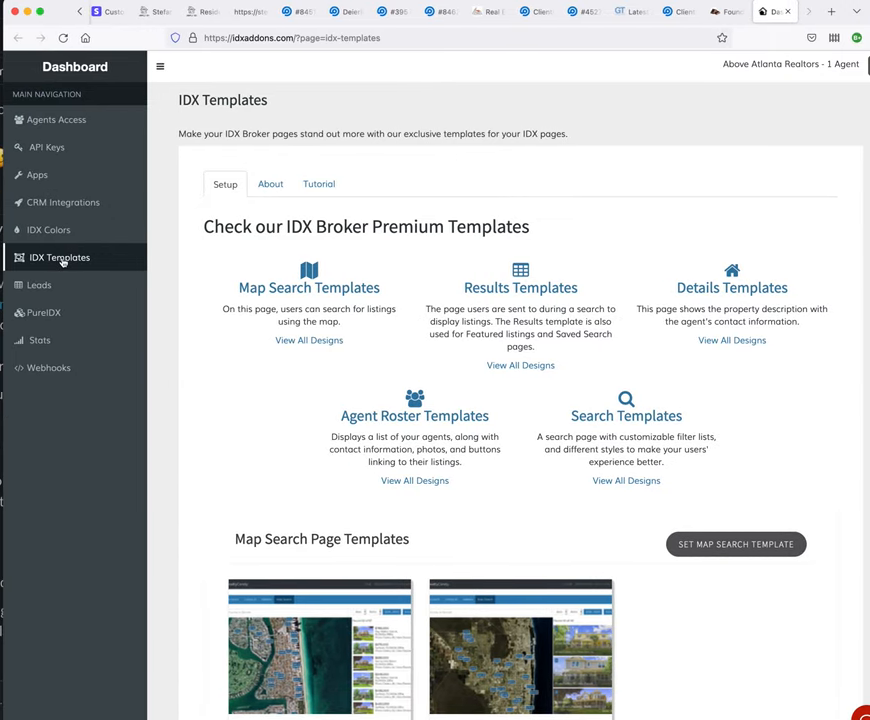
scroll("down", 3)
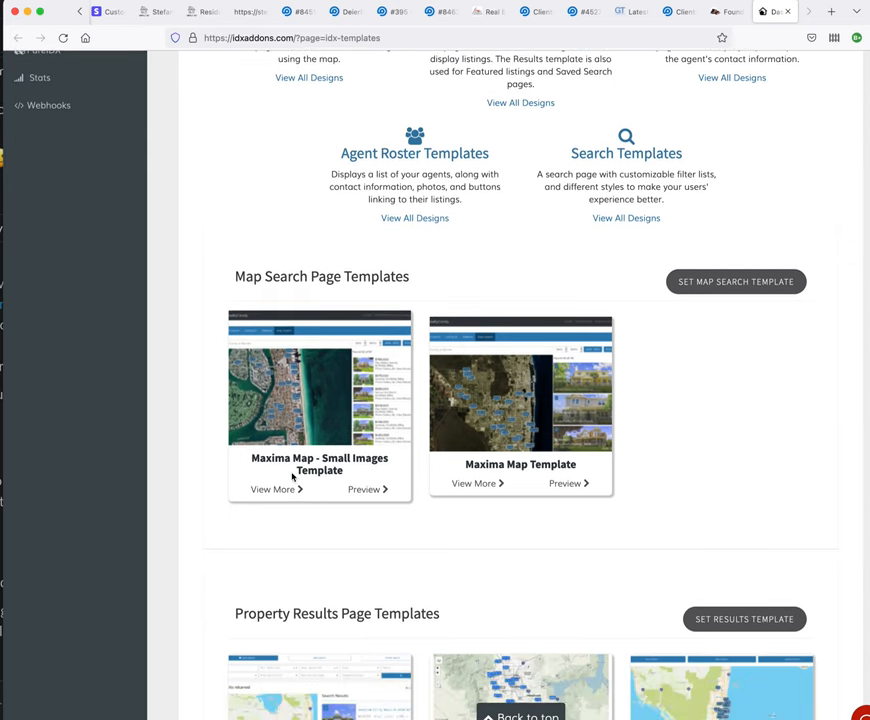
mouse_move(530, 300)
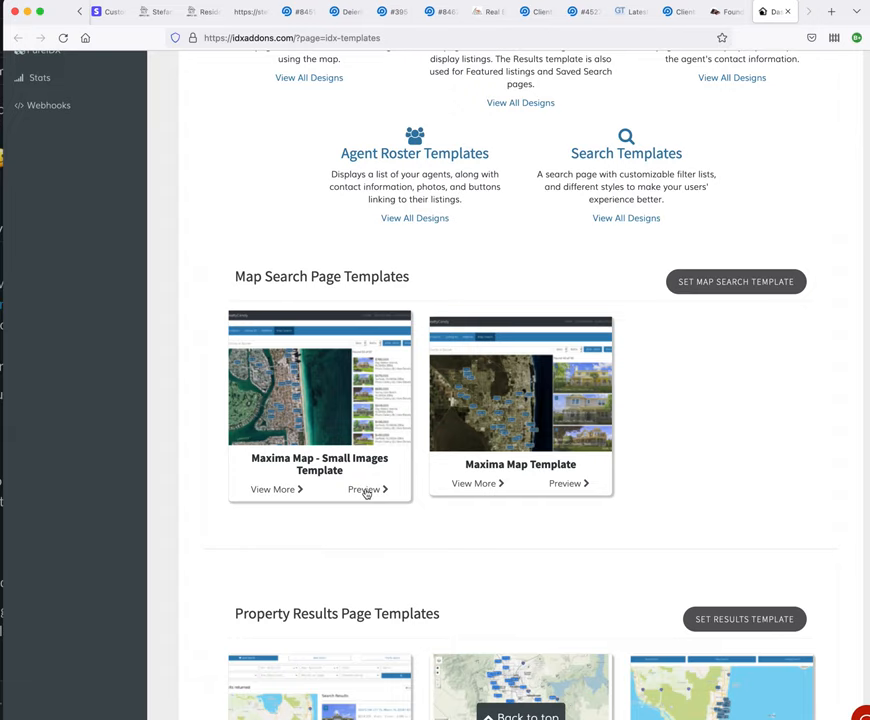
Preview Maxima Map - Small Images and Maxima Map in new tabs, then return to the IDX Templates list.
right_click(364, 496)
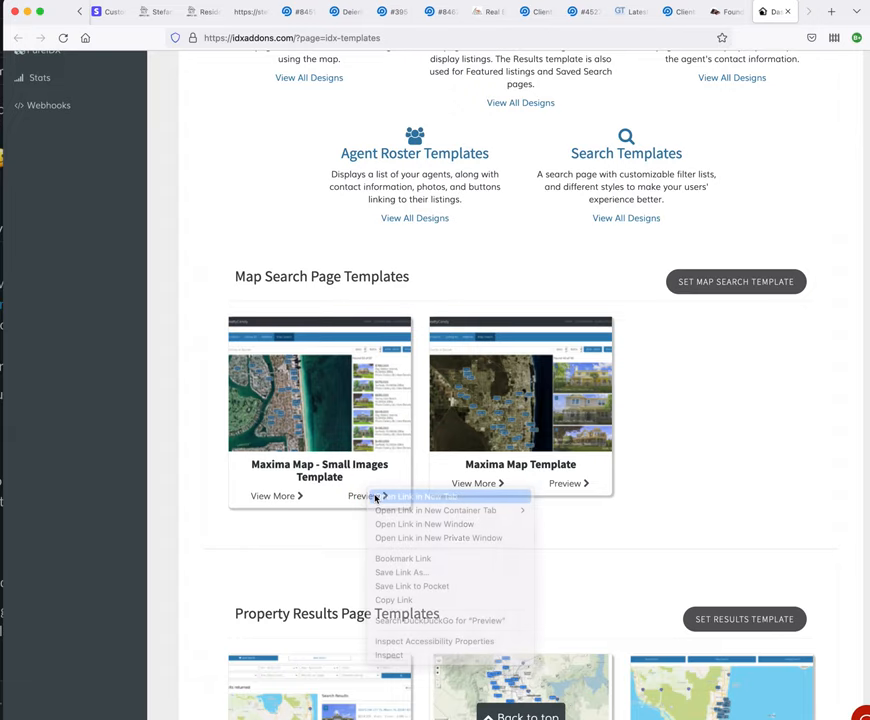
left_click(424, 496)
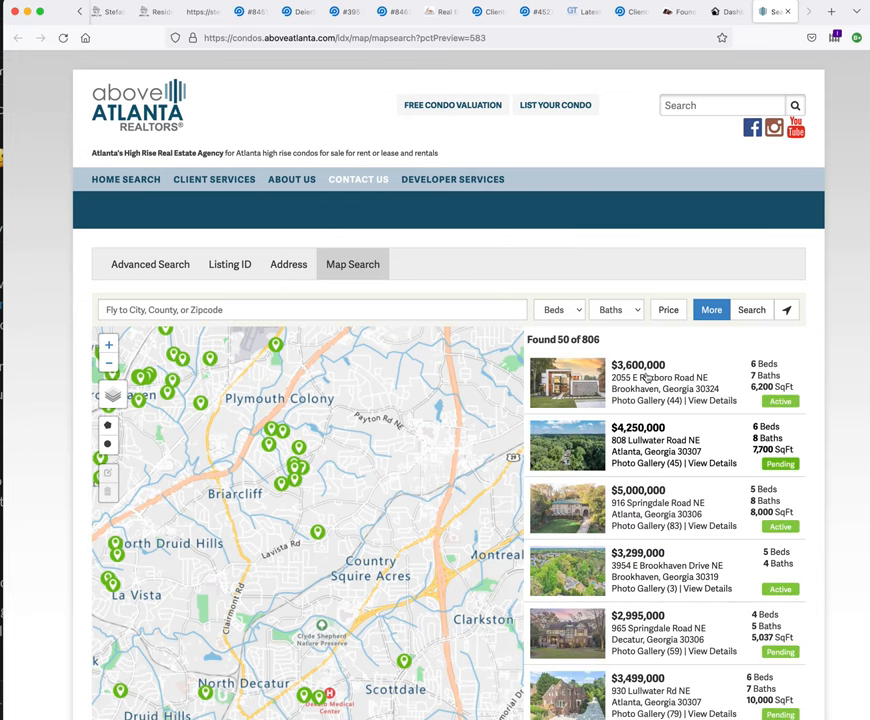
left_click(728, 12)
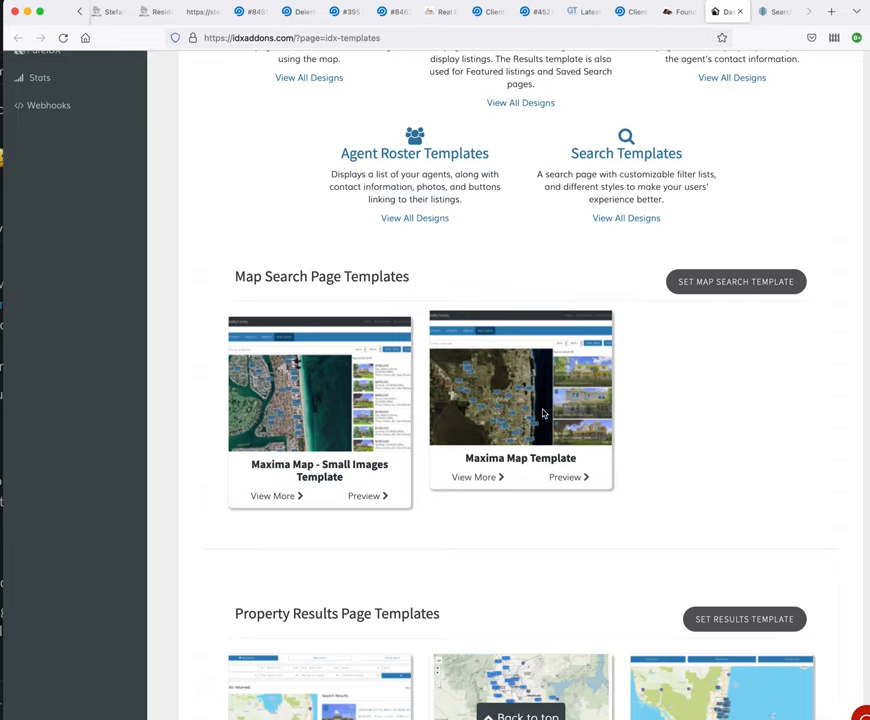
mouse_move(572, 498)
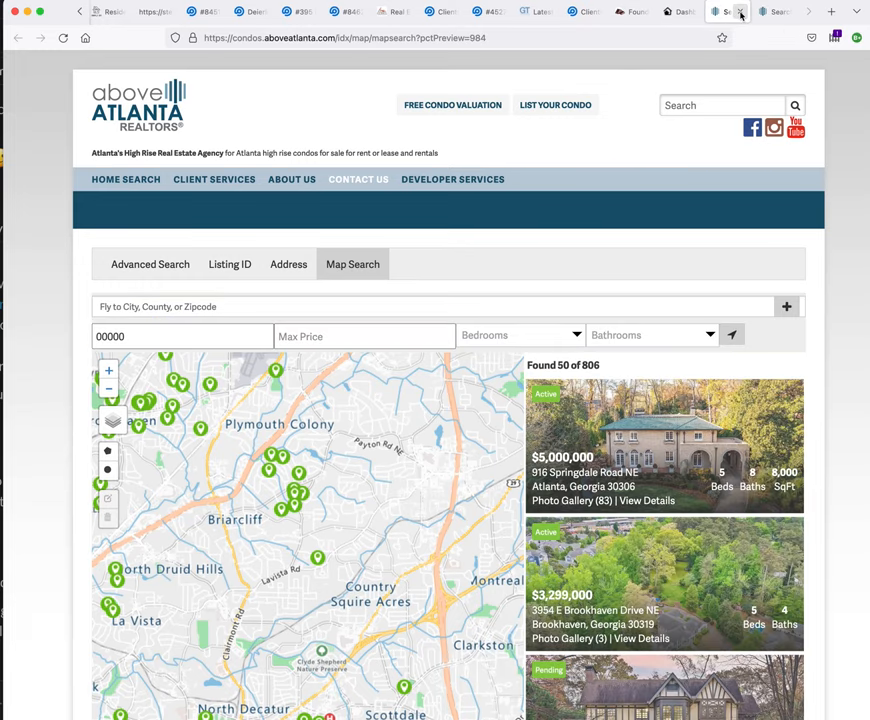
left_click(678, 12)
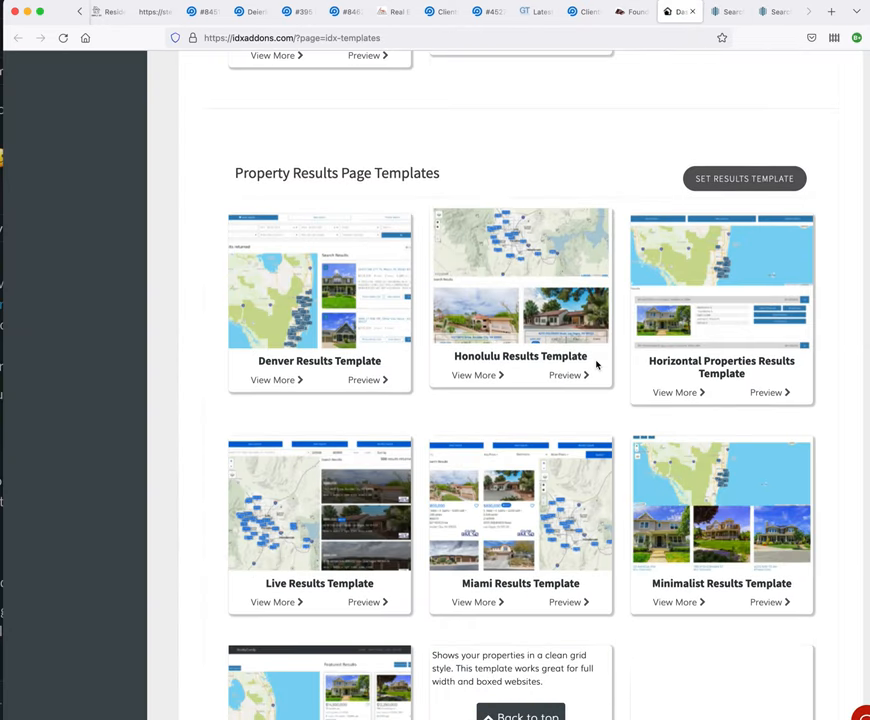
Preview a Results template live, scroll through its listings, and return to the results template list.
left_click(568, 376)
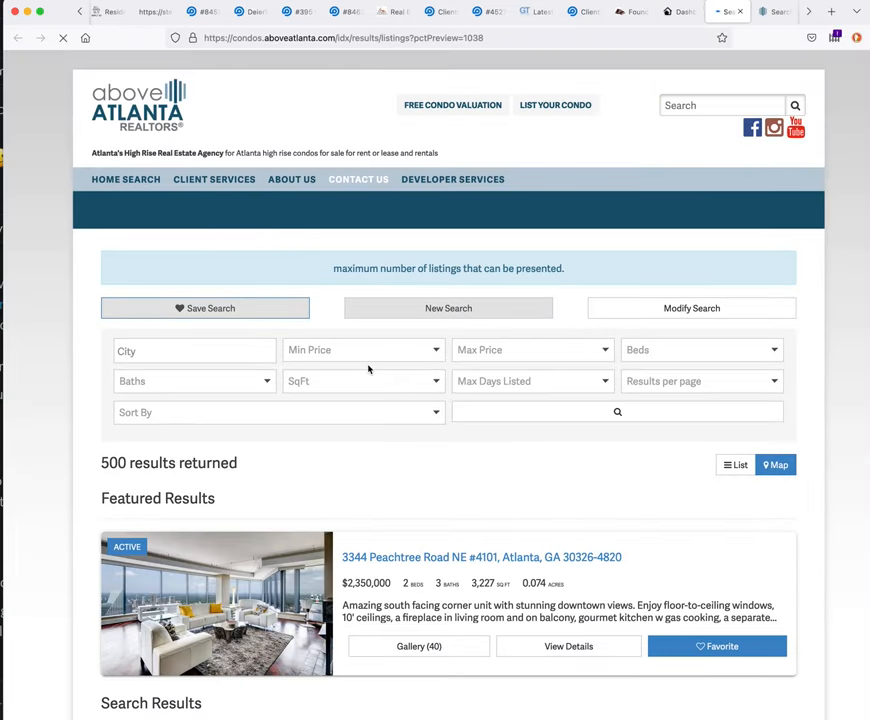
scroll("down", 3)
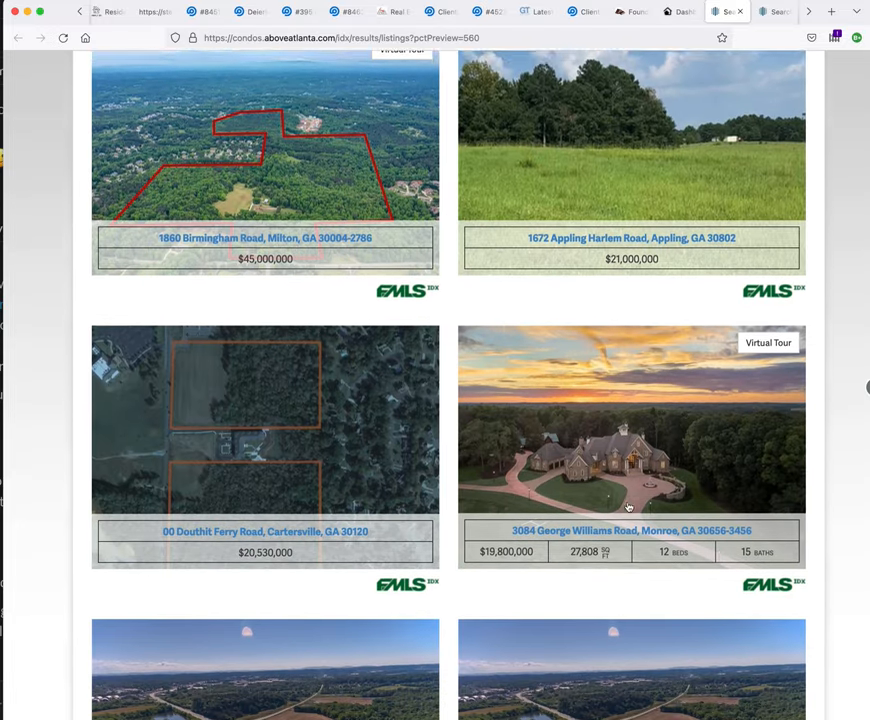
scroll("down", 3)
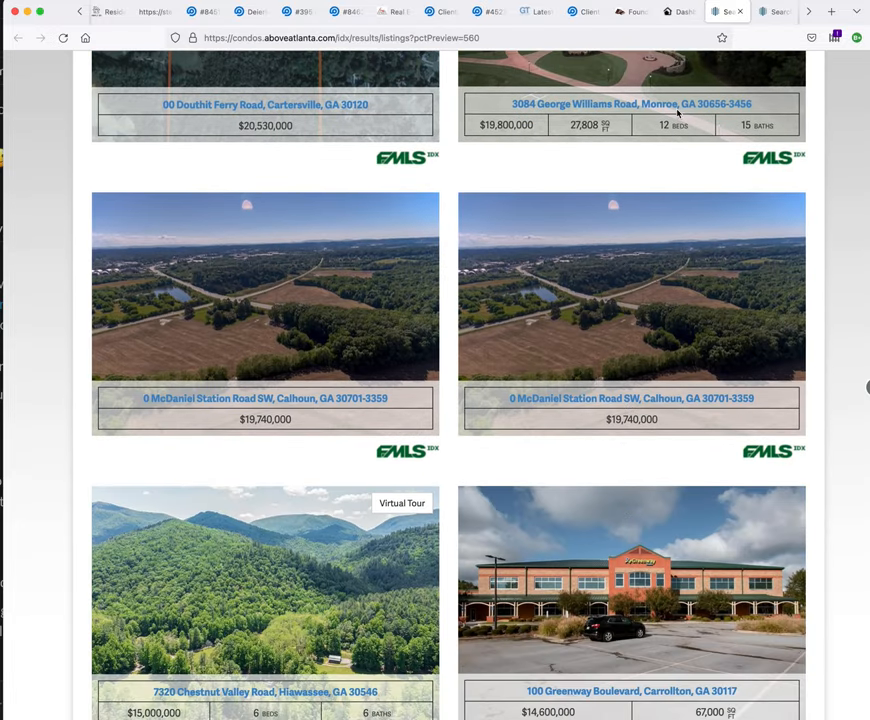
left_click(680, 12)
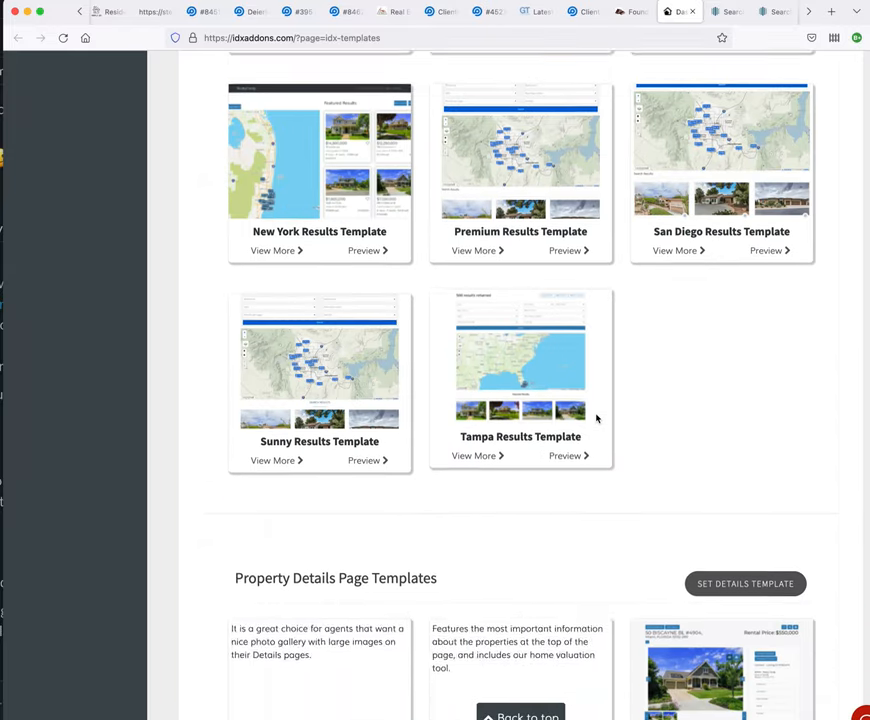
Preview the Honolulu Details template for the $11,999,900 Peachtree Road penthouse and look through the page.
scroll("down", 3)
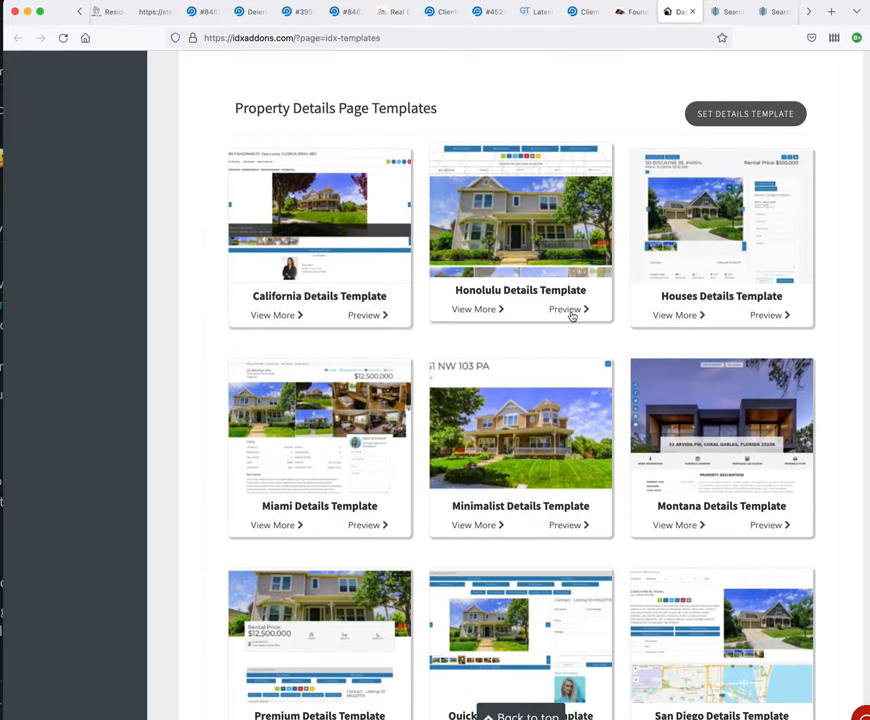
left_click(568, 308)
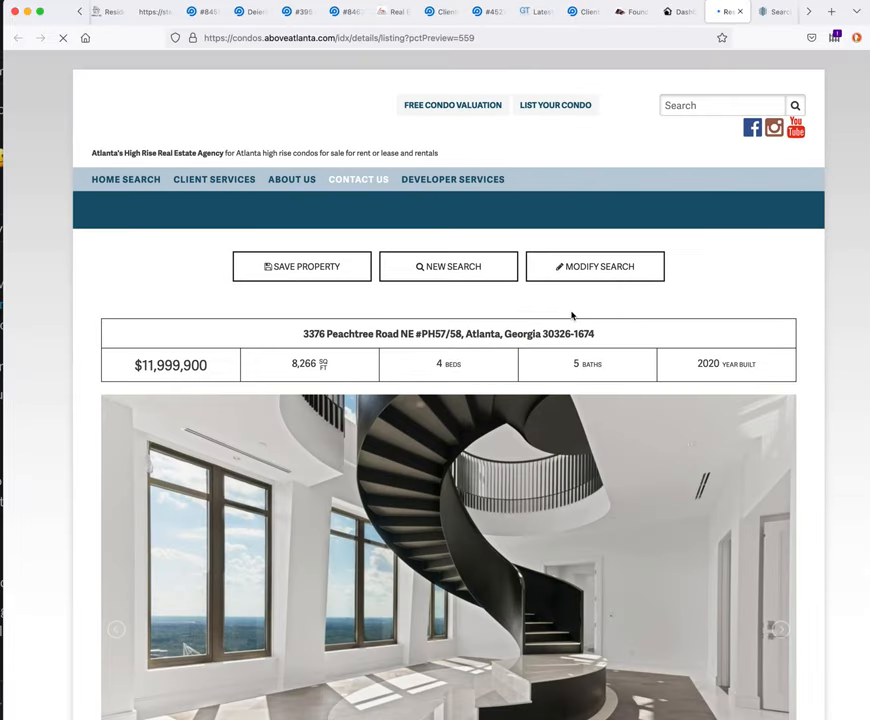
scroll("down", 3)
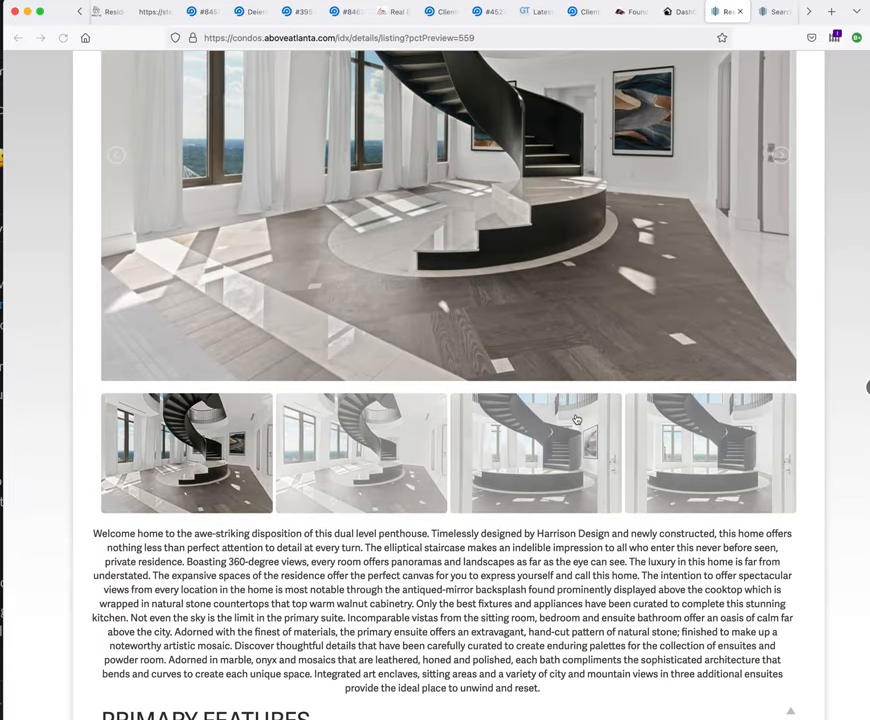
scroll("down", 3)
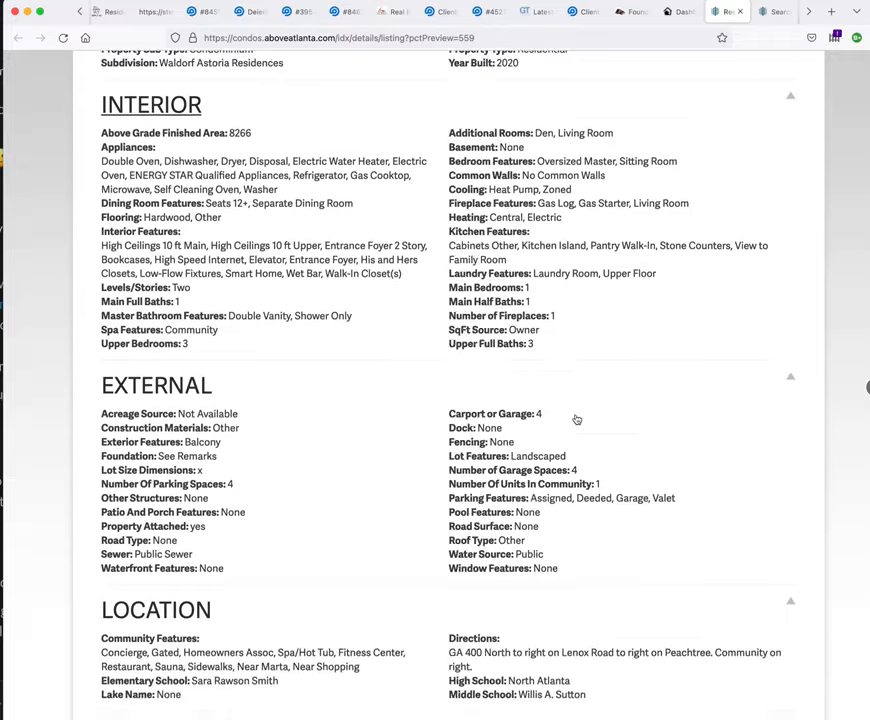
scroll("up", 3)
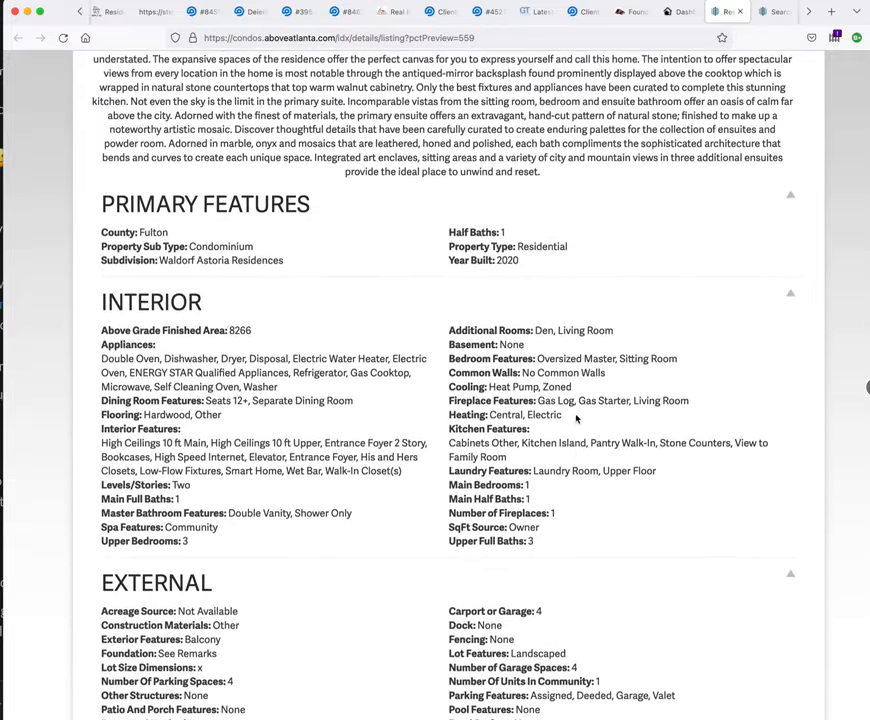
scroll("down", 3)
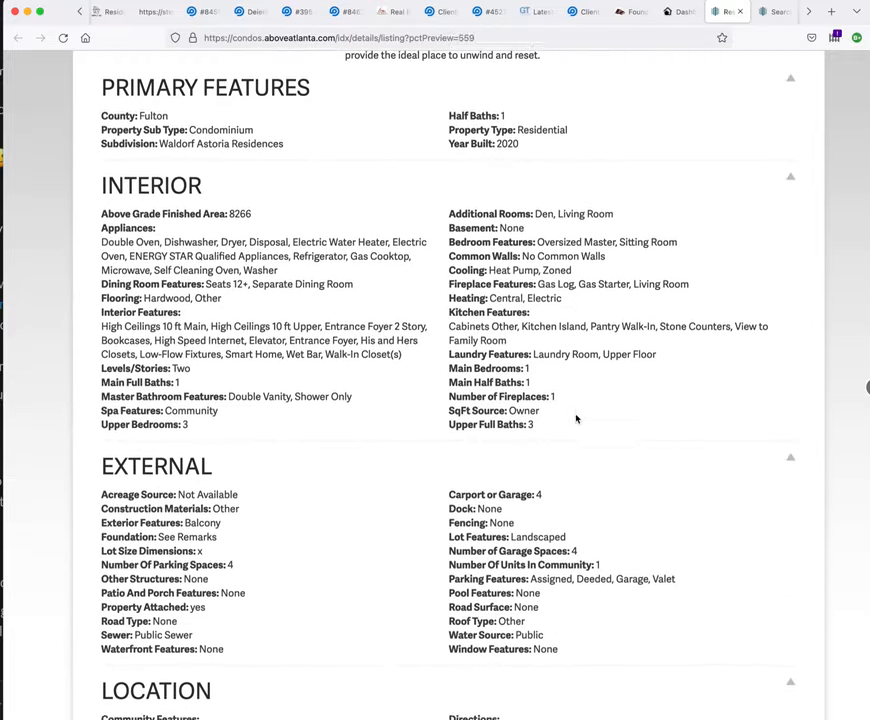
scroll("up", 3)
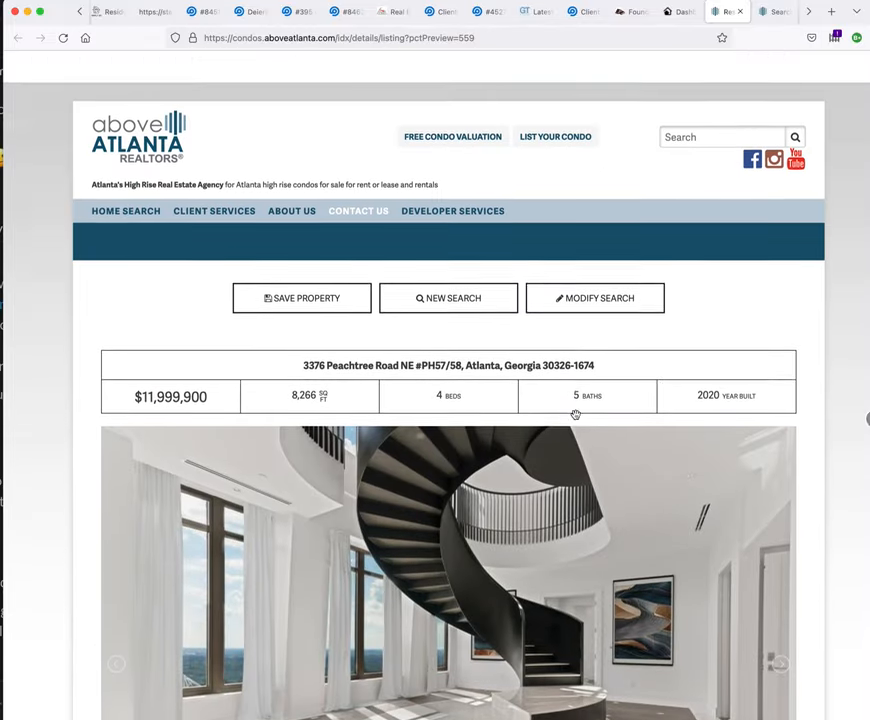
Review a second details template preview of the penthouse, then return to the details template list.
left_click(678, 12)
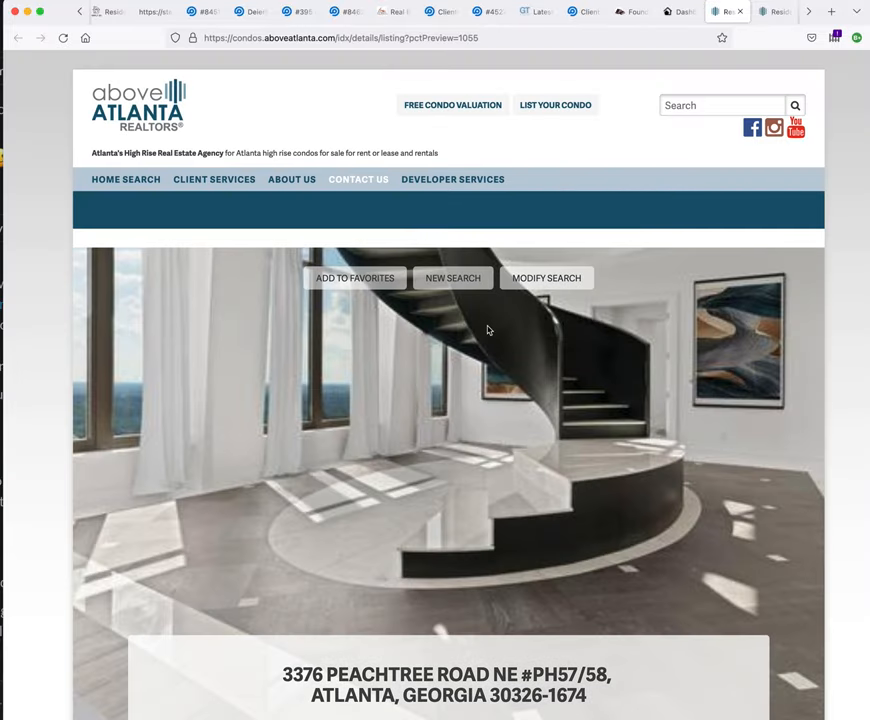
scroll("down", 3)
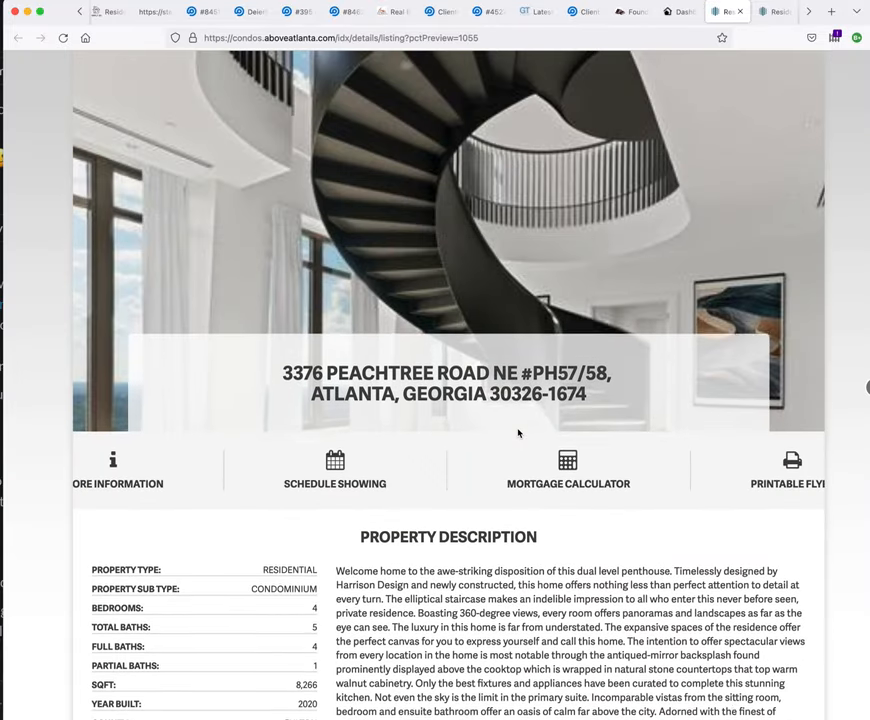
scroll("down", 3)
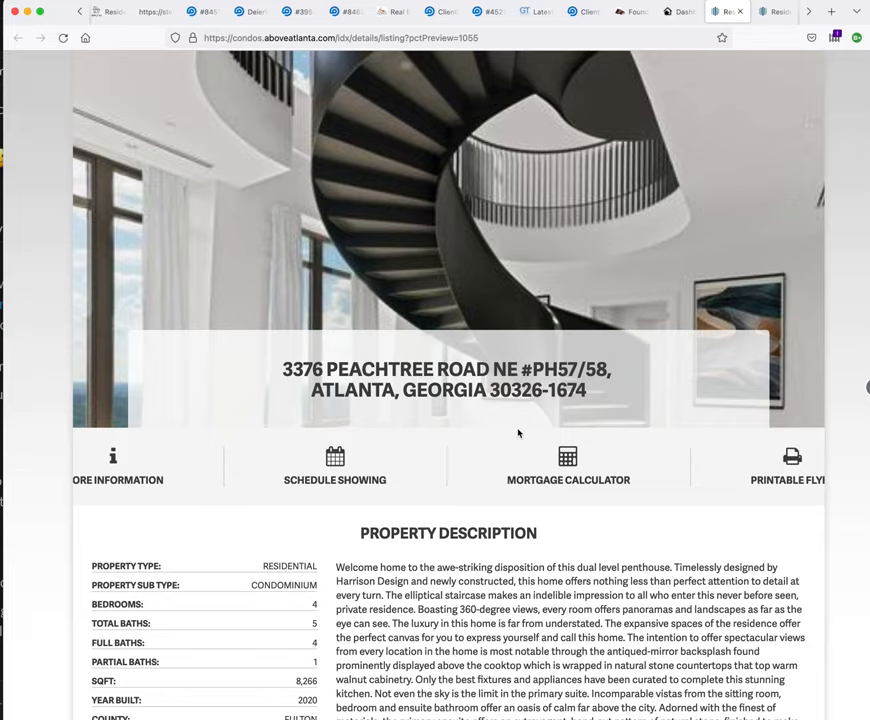
scroll("down", 3)
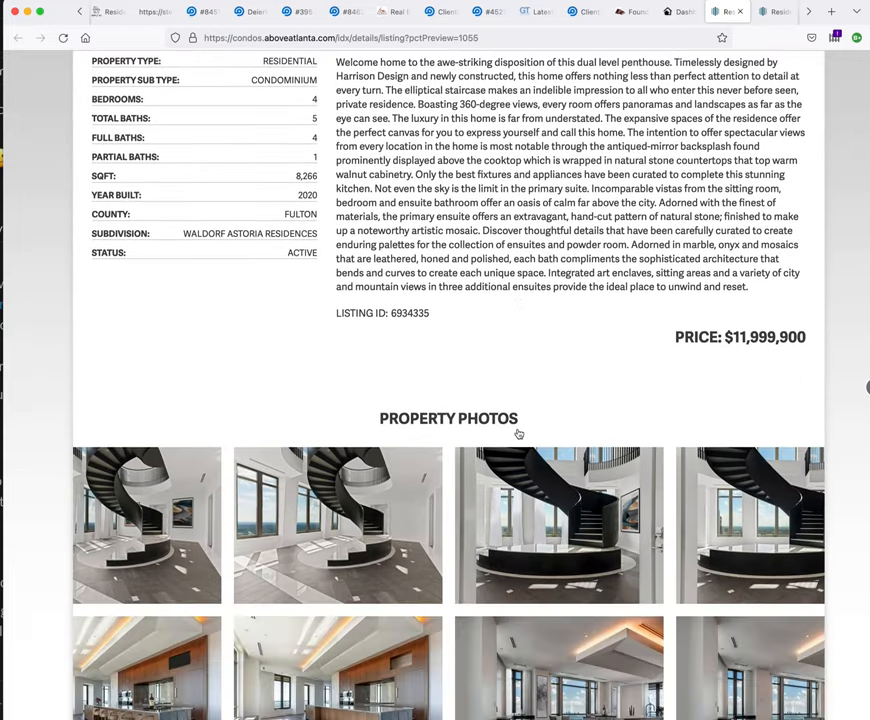
scroll("down", 3)
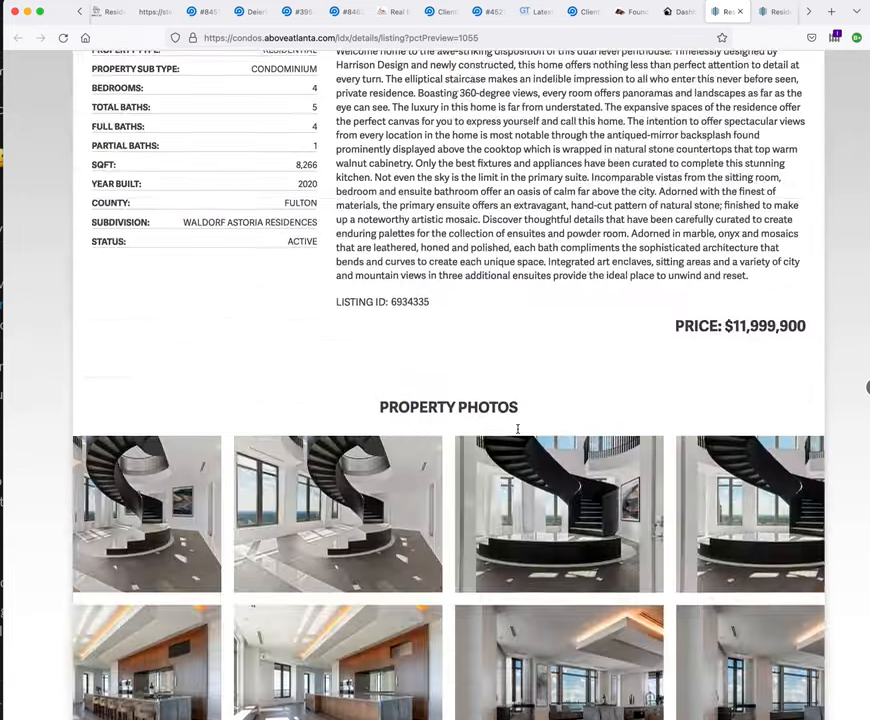
left_click(632, 12)
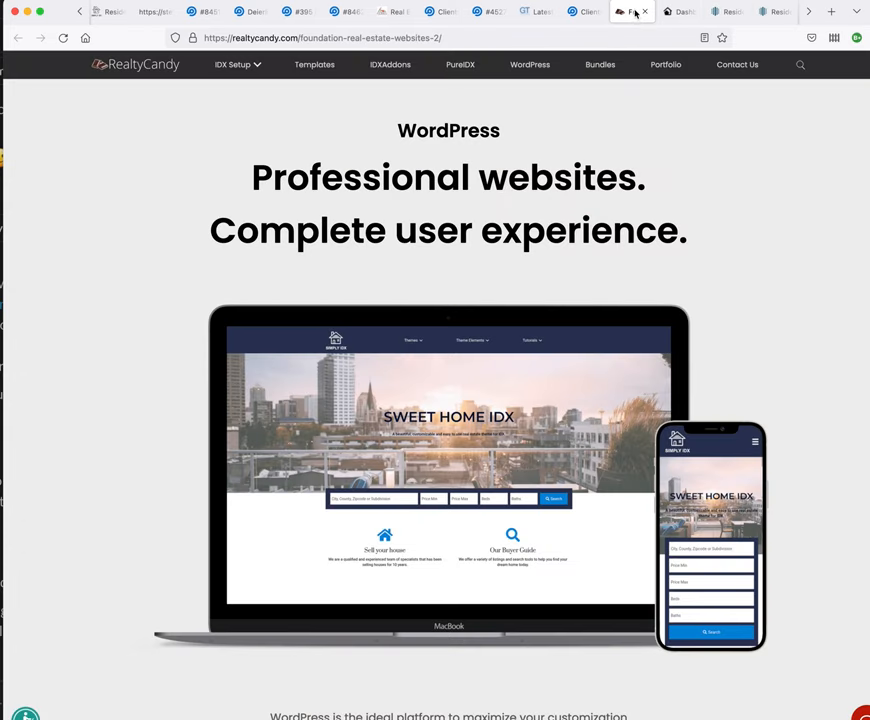
left_click(678, 12)
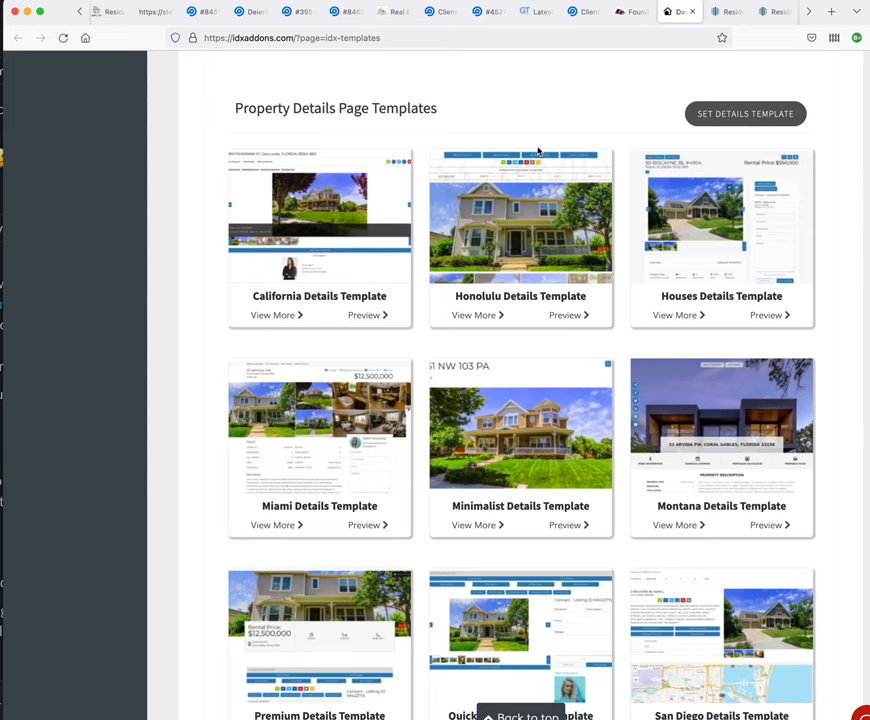